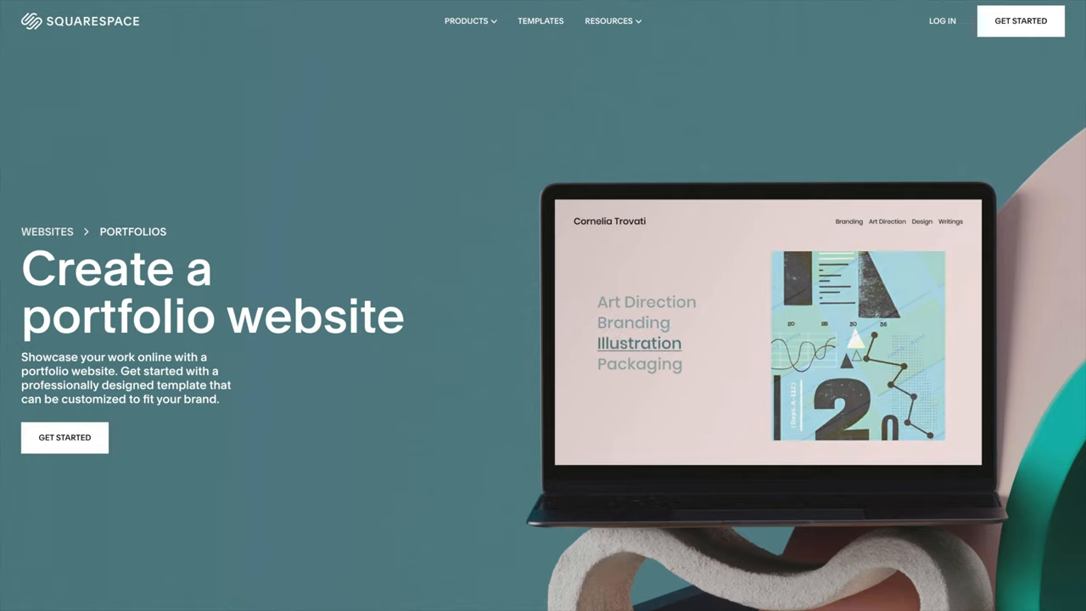
# Open the Templates gallery and scroll through Popular Designs such as Bailard, Paloma, Beaumont and Nolan.
pyautogui.click(540, 20)
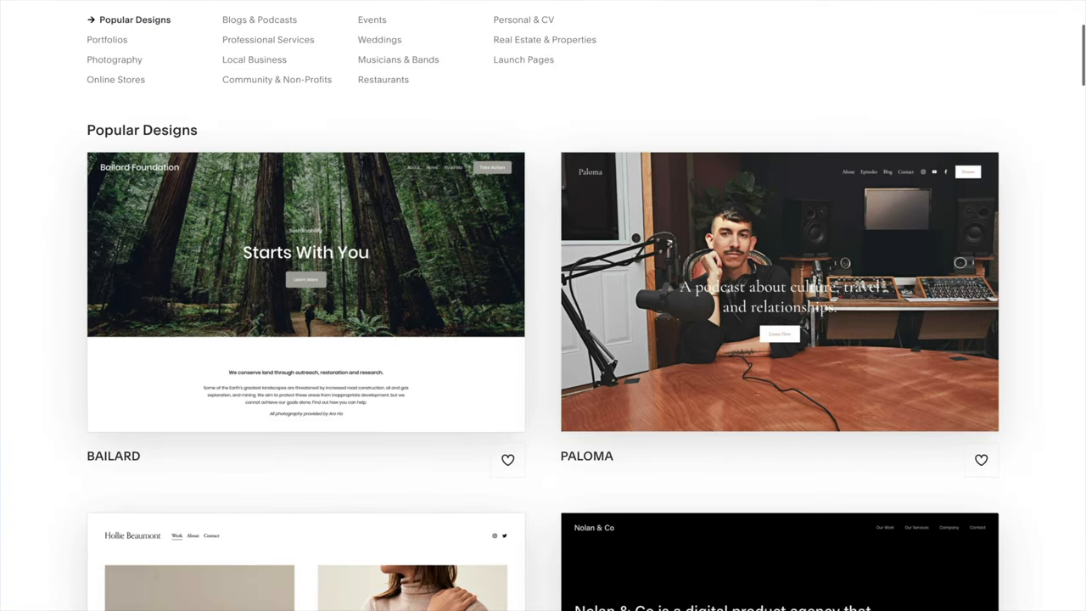
pyautogui.scroll(-3)
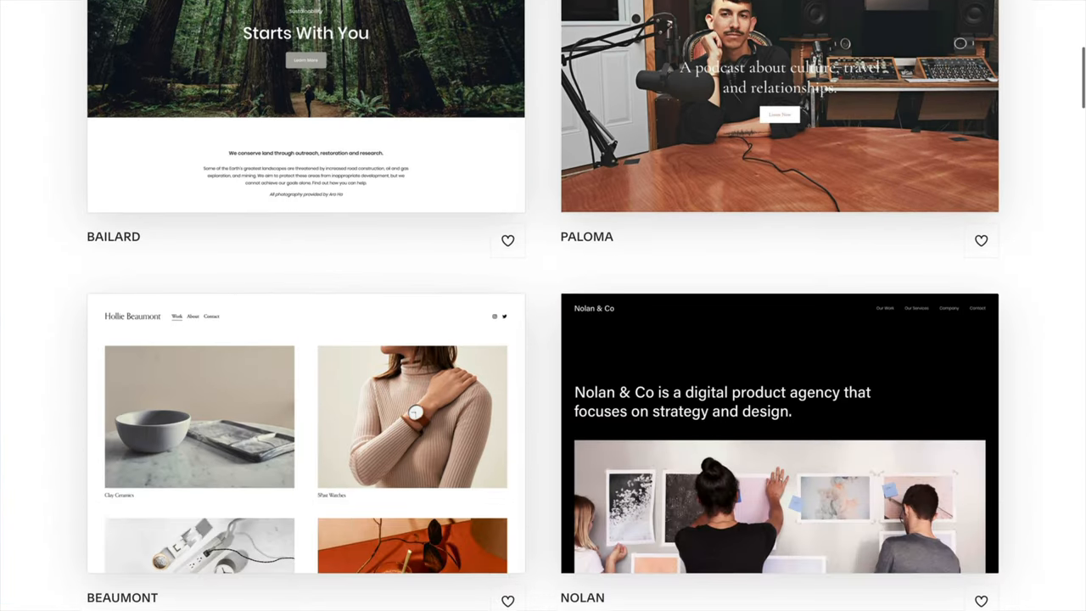
pyautogui.scroll(-3)
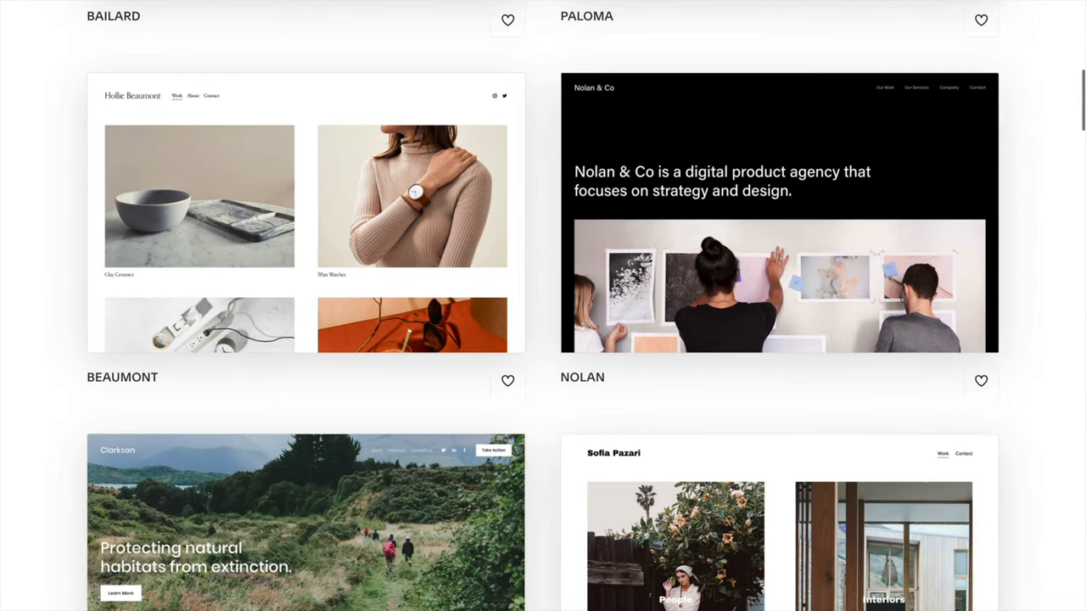